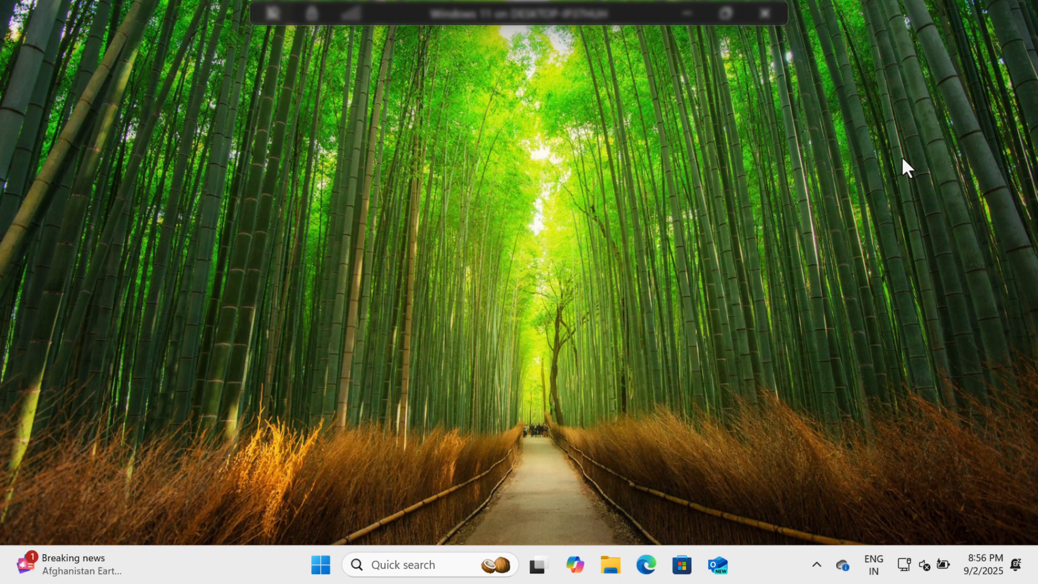
# Check the About page shows Windows 11 Pro version 24H2, then go to Windows Update
pyautogui.click(734, 565)
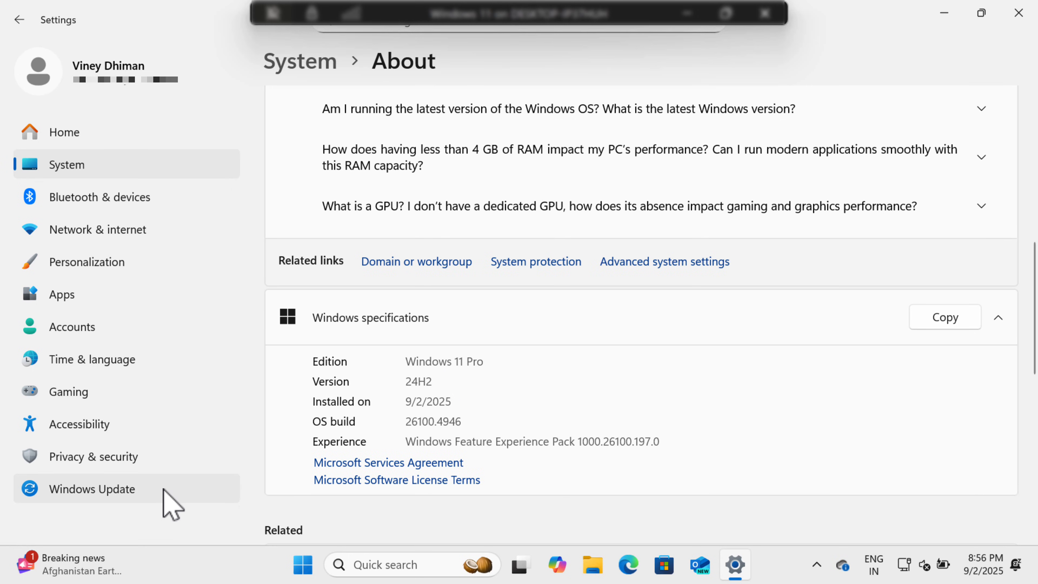
pyautogui.click(91, 488)
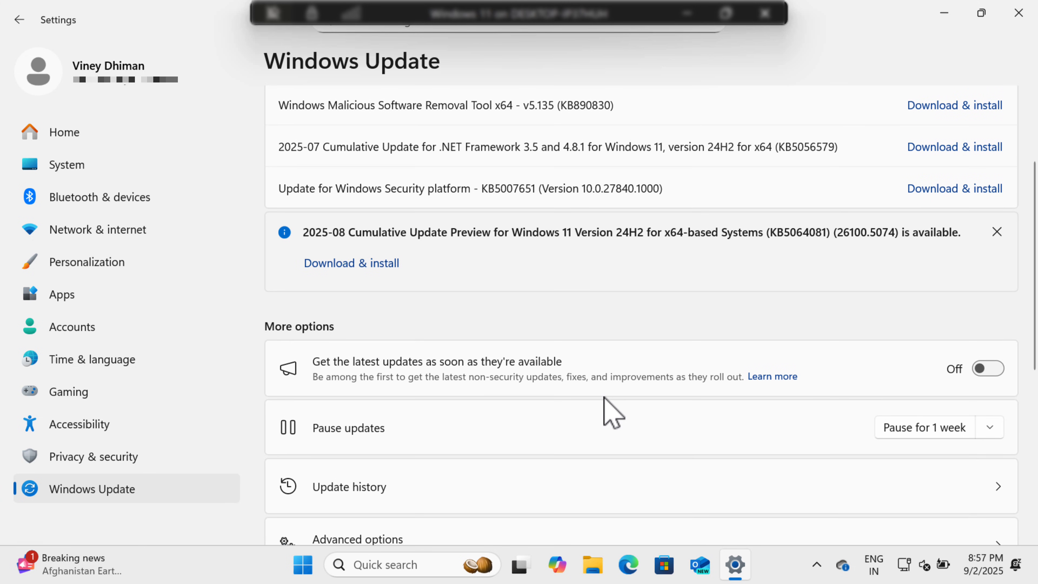
pyautogui.moveTo(763, 421)
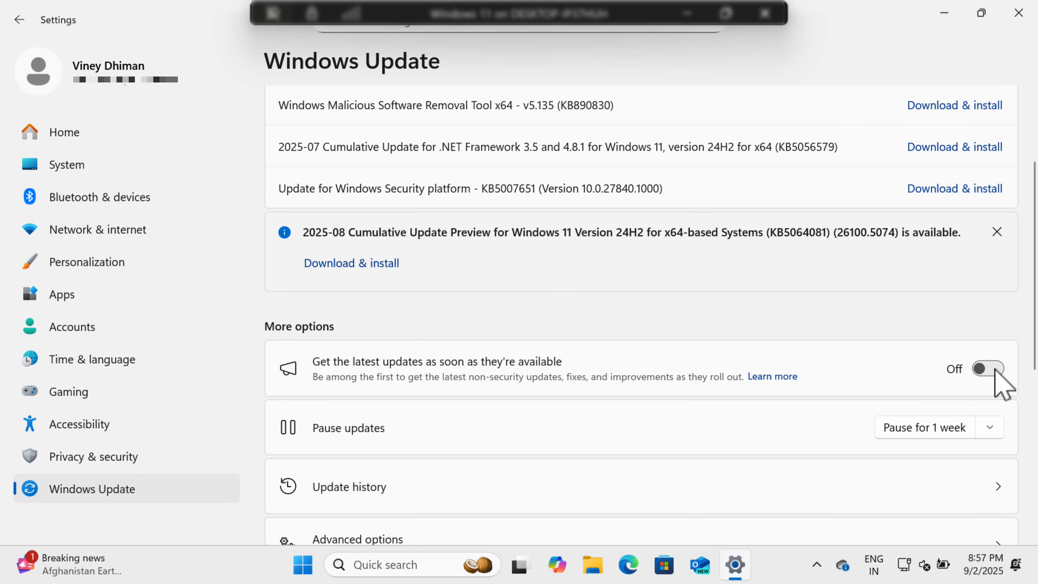
# Enable getting the latest updates early, install all pending updates and restart now
pyautogui.click(987, 368)
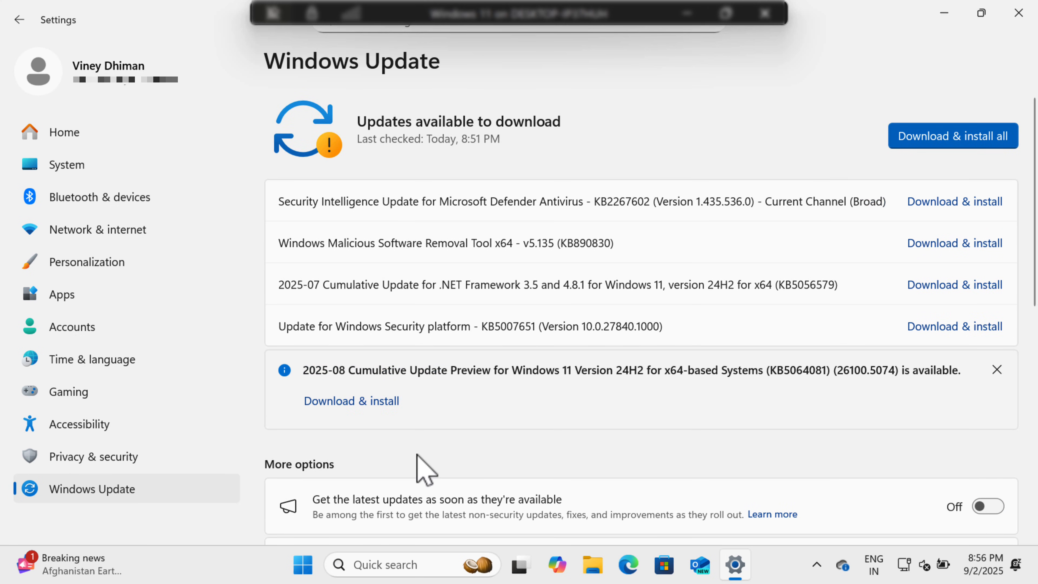
pyautogui.moveTo(562, 278)
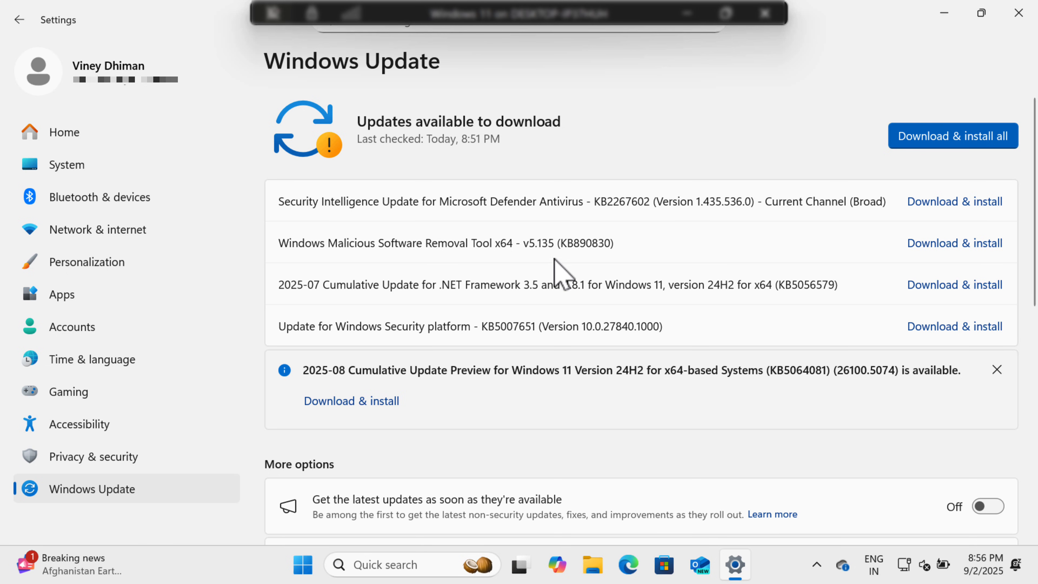
pyautogui.moveTo(612, 410)
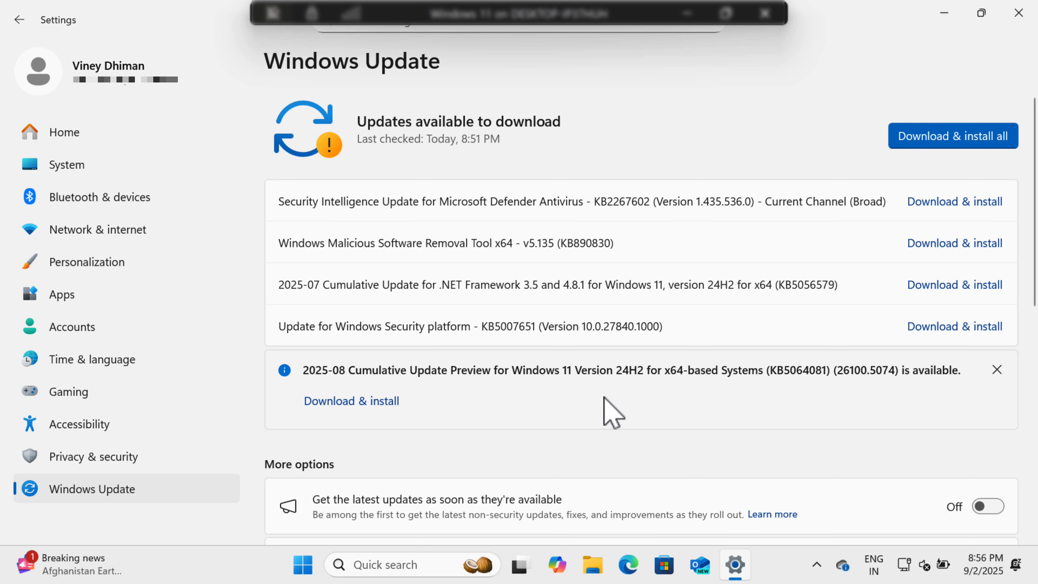
pyautogui.click(986, 506)
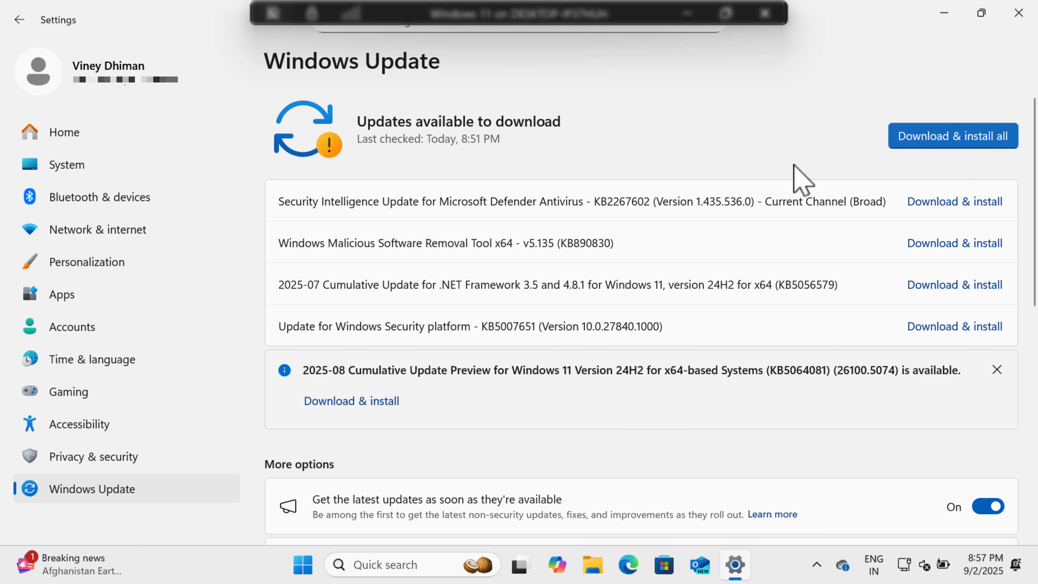
pyautogui.click(951, 136)
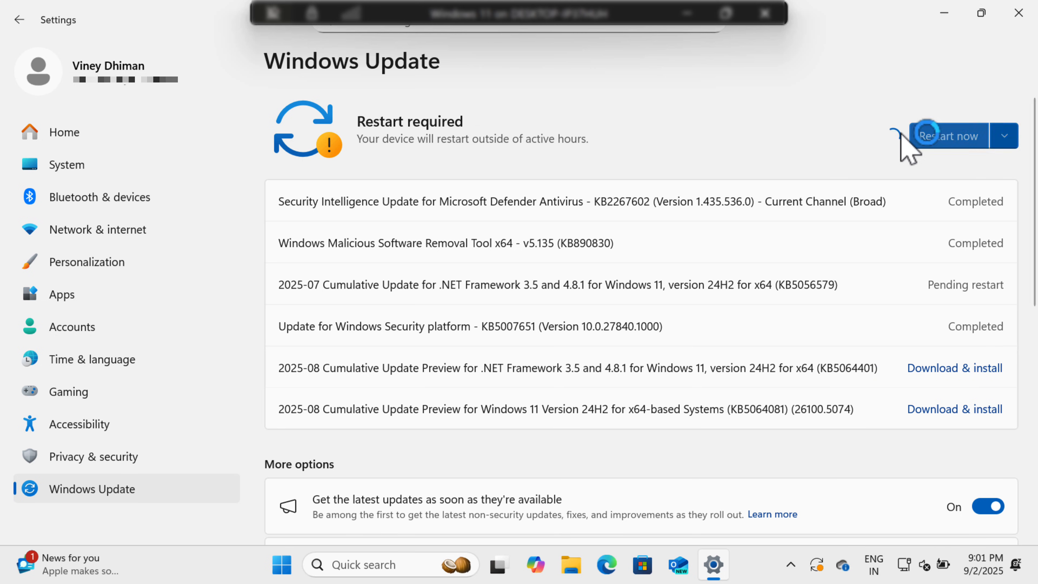
pyautogui.click(281, 565)
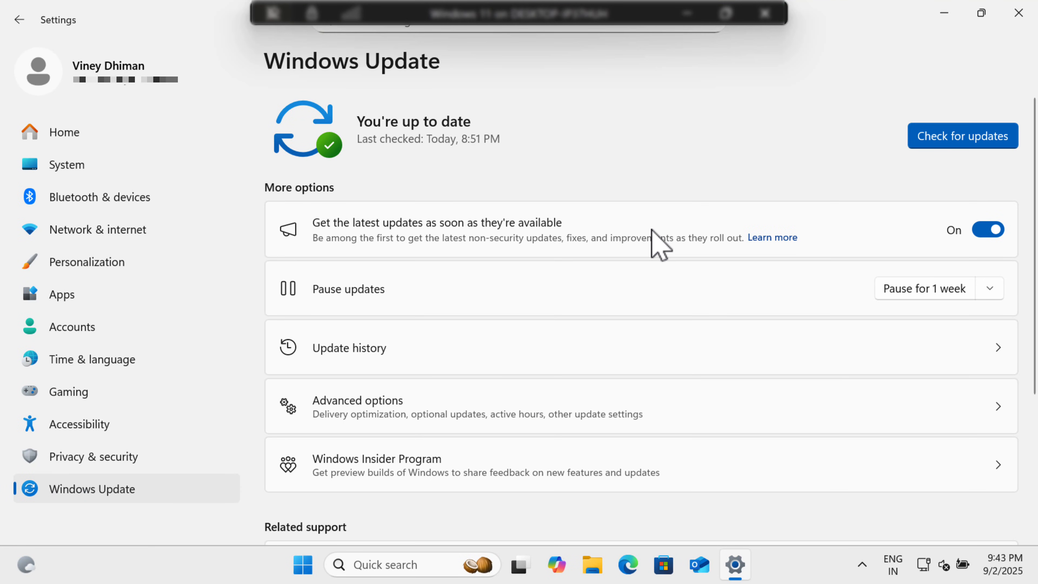
pyautogui.moveTo(566, 394)
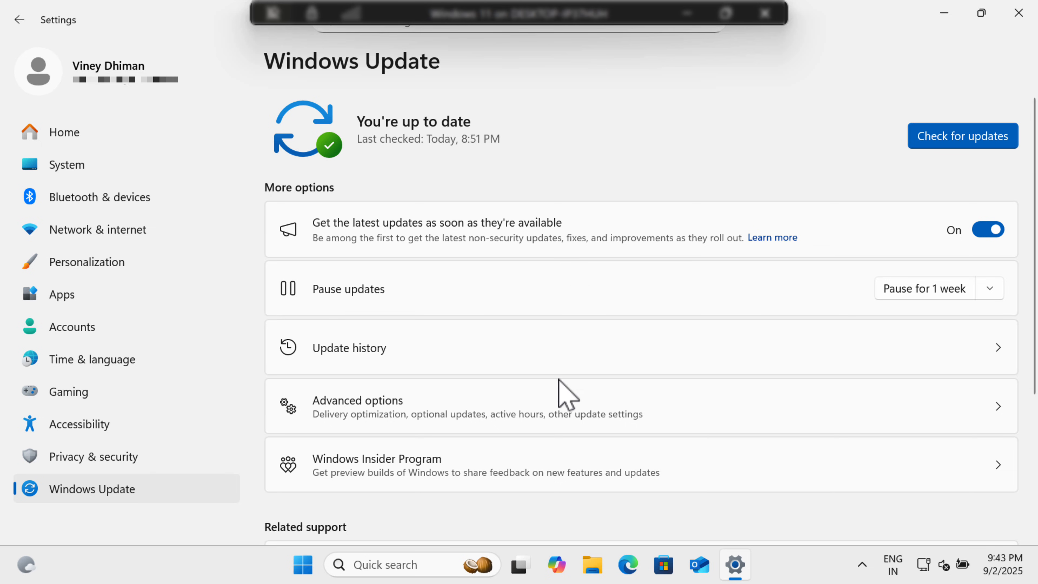
pyautogui.moveTo(510, 480)
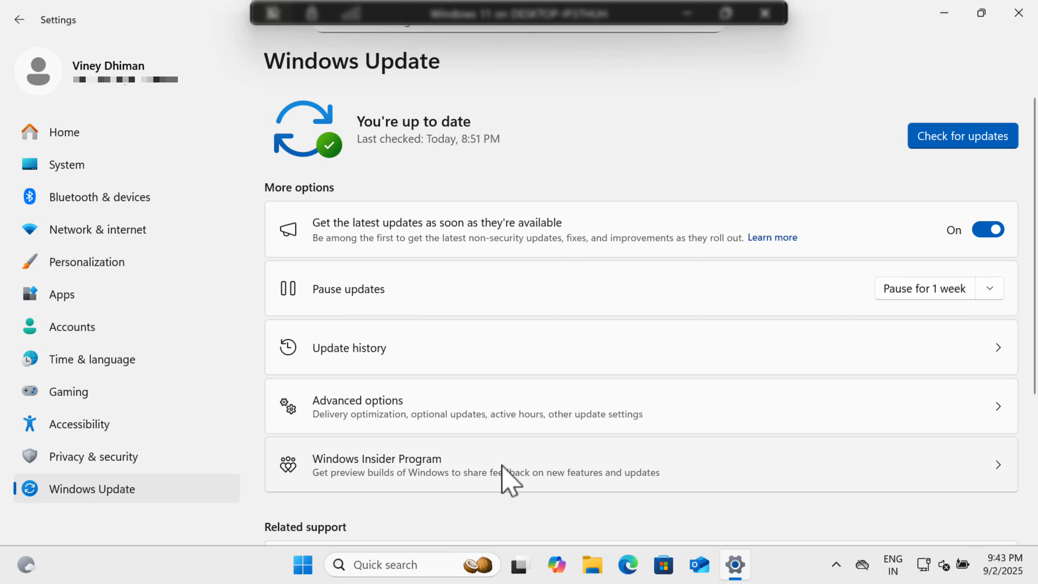
# Join the Windows Insider Program with a linked account on the Release Preview channel and accept the agreements
pyautogui.click(463, 465)
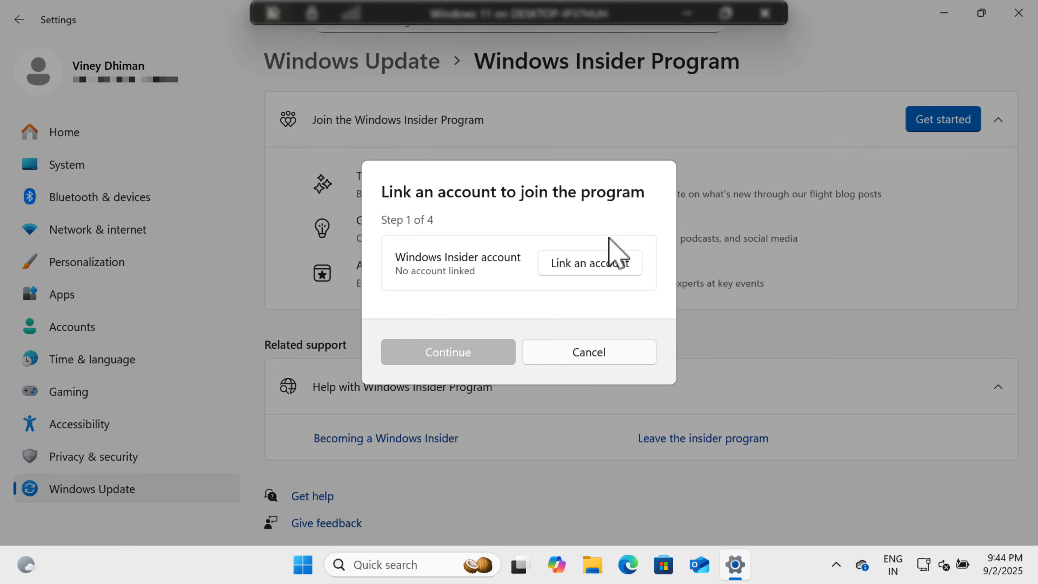
pyautogui.click(587, 263)
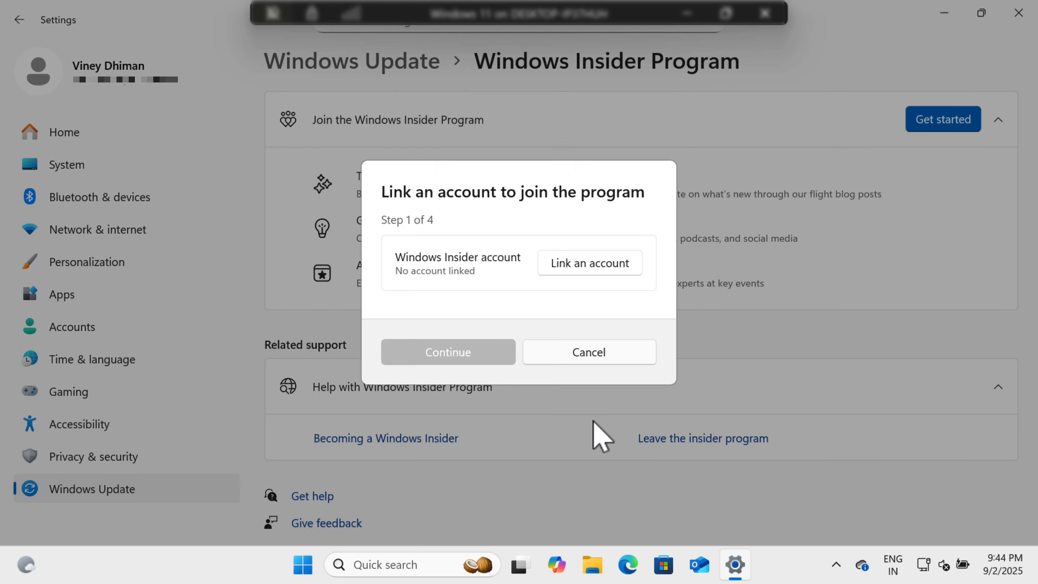
pyautogui.click(447, 351)
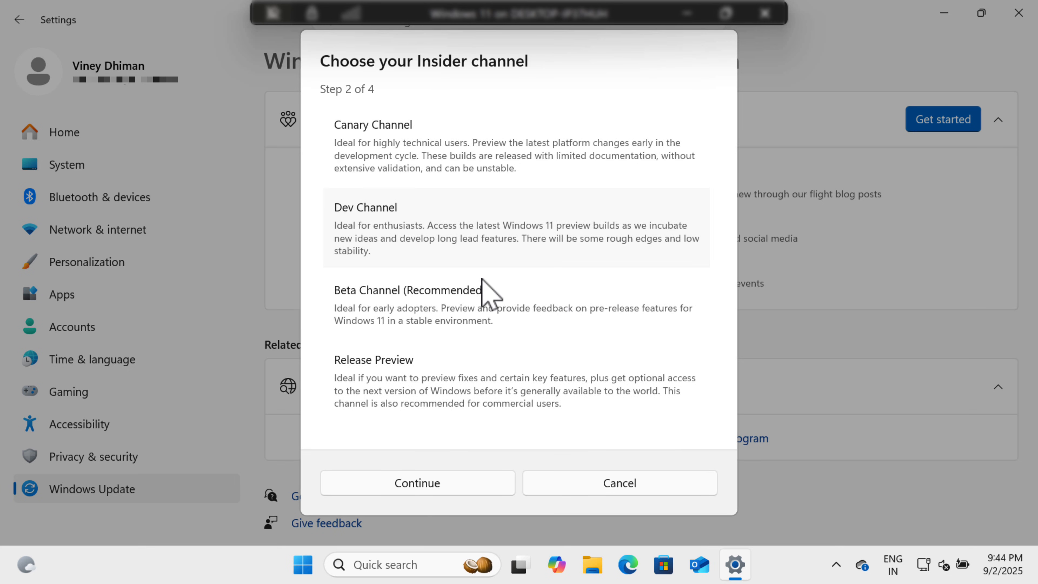
pyautogui.click(416, 482)
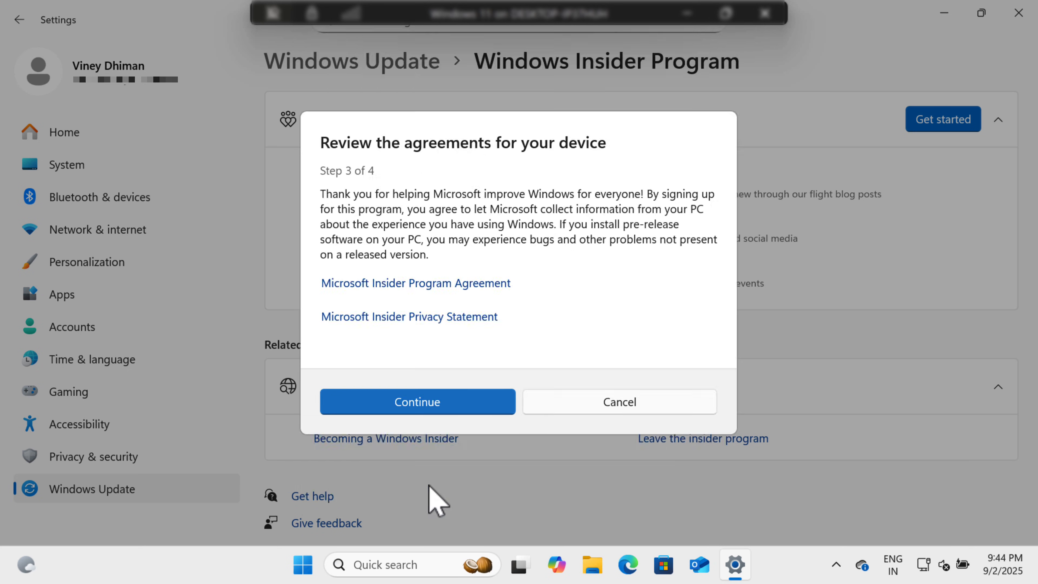
pyautogui.click(417, 401)
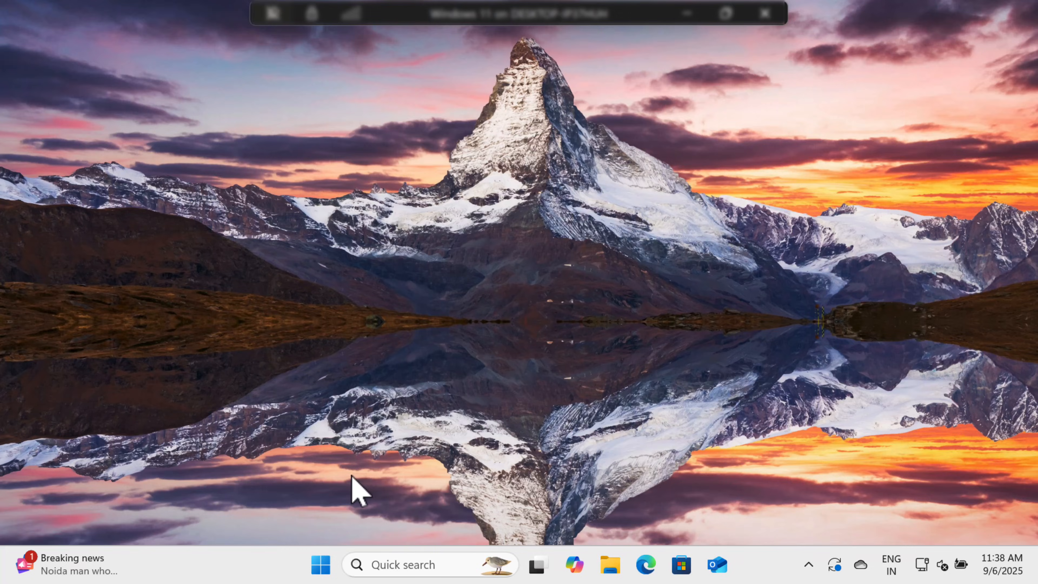
# Review what's in the Windows 11 version 25H2 update and start its download and install
pyautogui.click(321, 564)
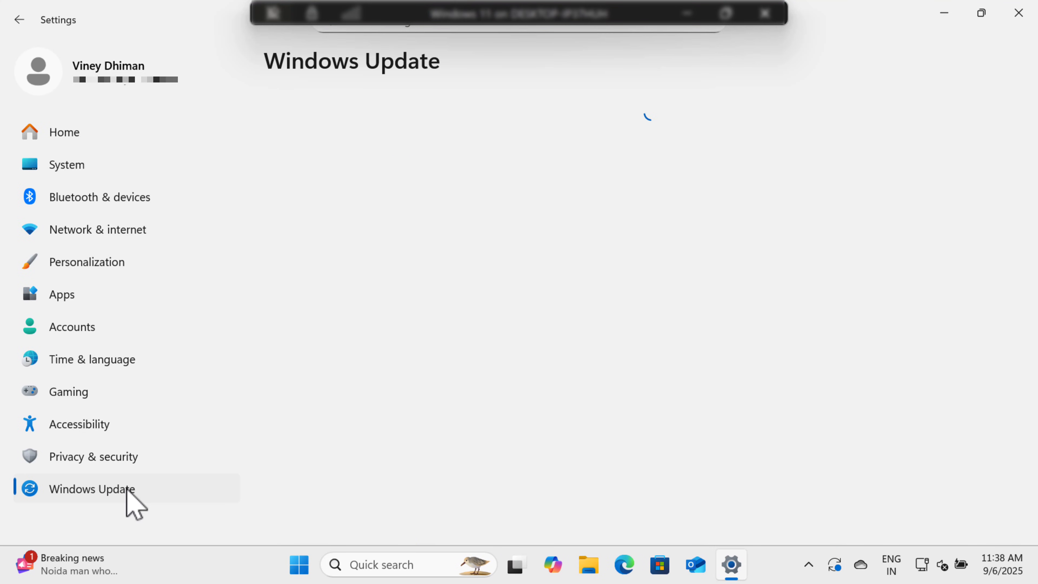
pyautogui.click(92, 488)
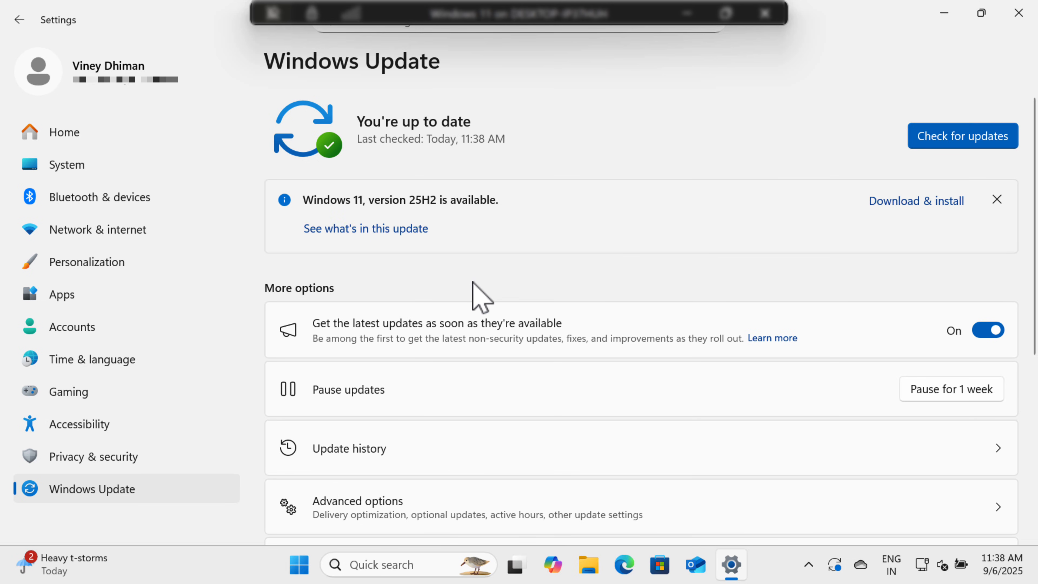
pyautogui.moveTo(471, 291)
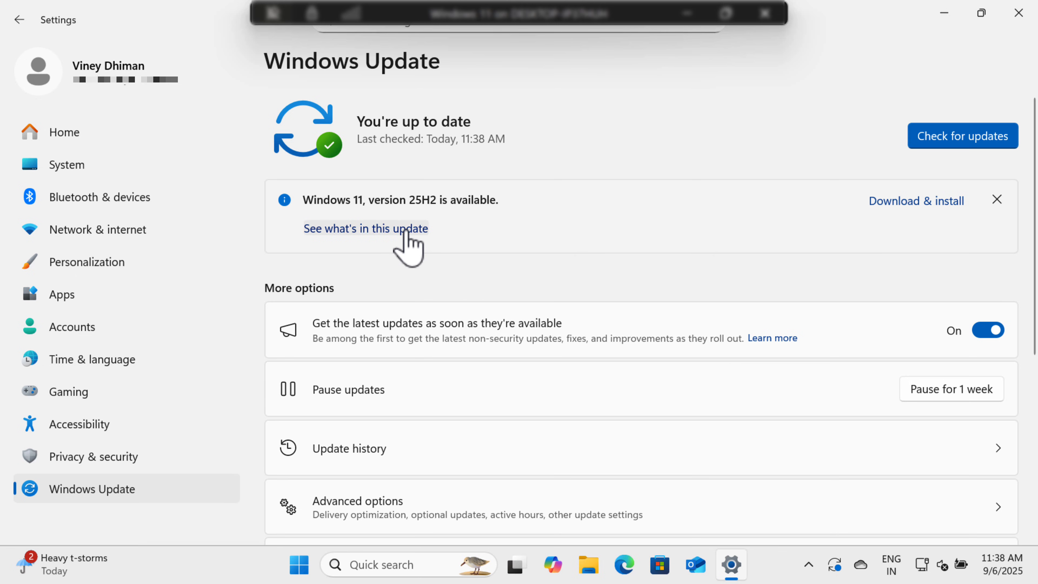
pyautogui.click(623, 564)
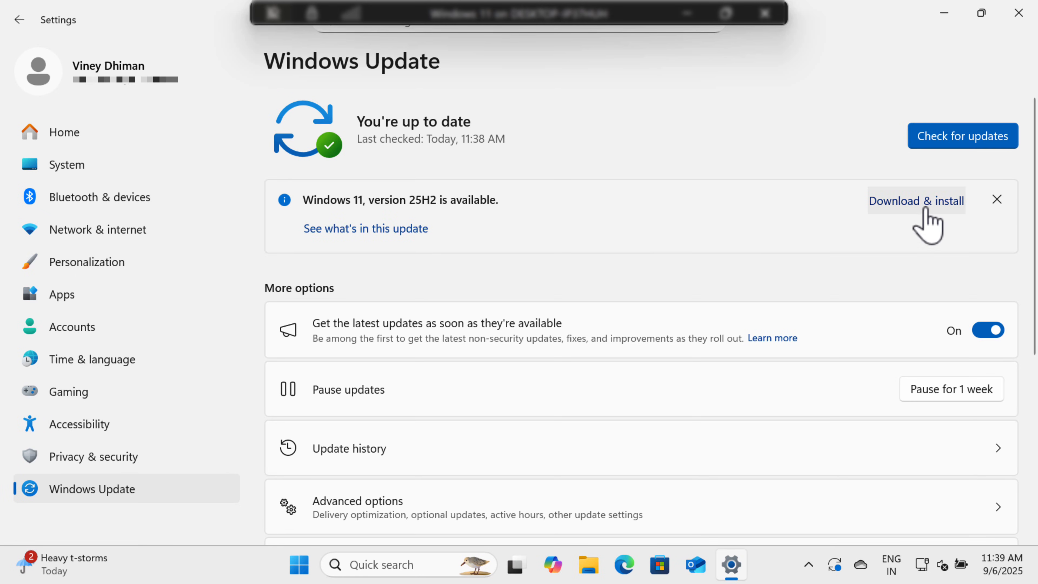
pyautogui.click(917, 200)
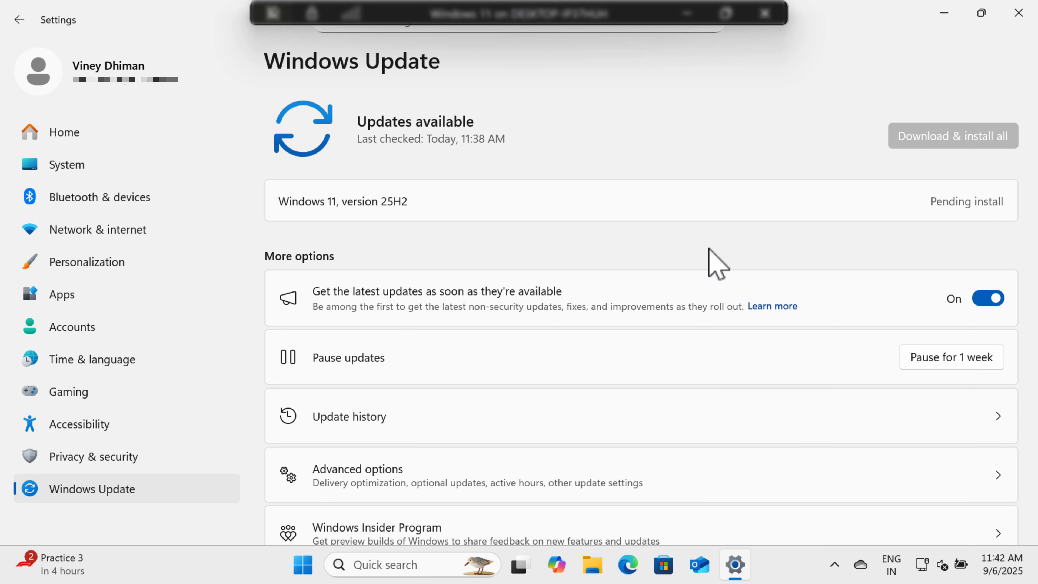
# Restart the PC from Windows Update so version 25H2 finishes installing
pyautogui.click(951, 136)
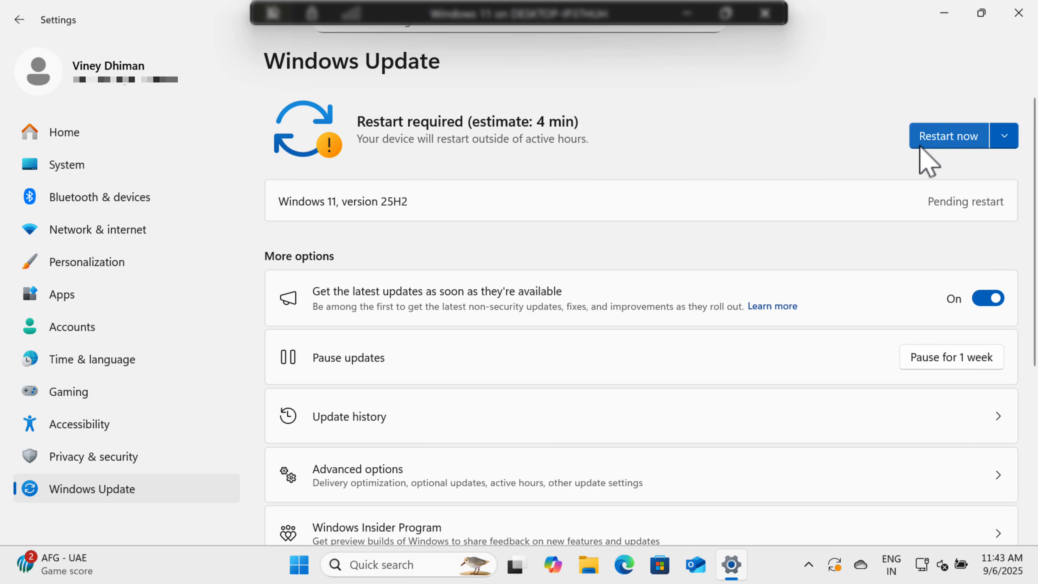
pyautogui.click(947, 136)
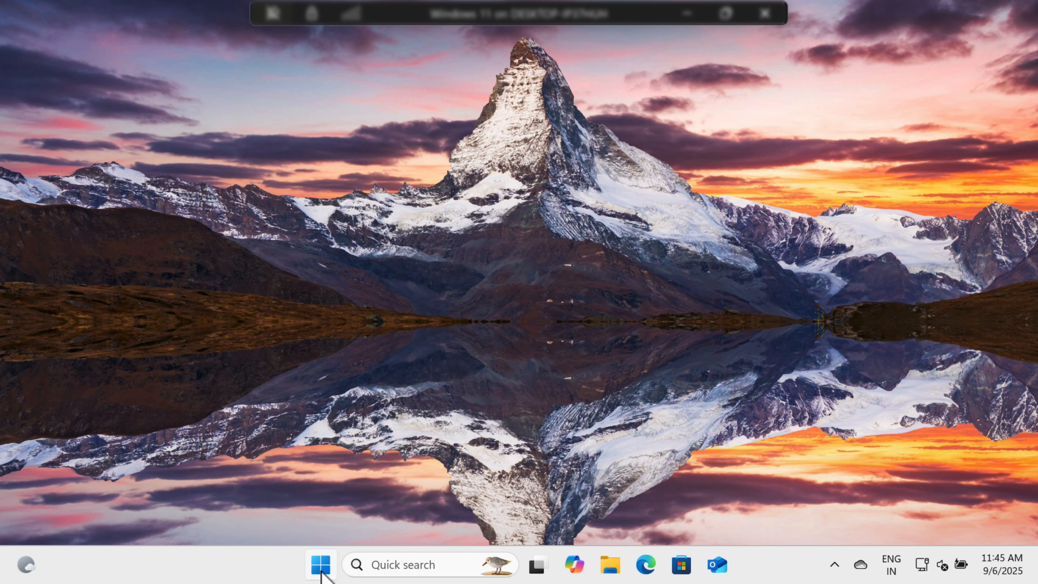
pyautogui.click(321, 564)
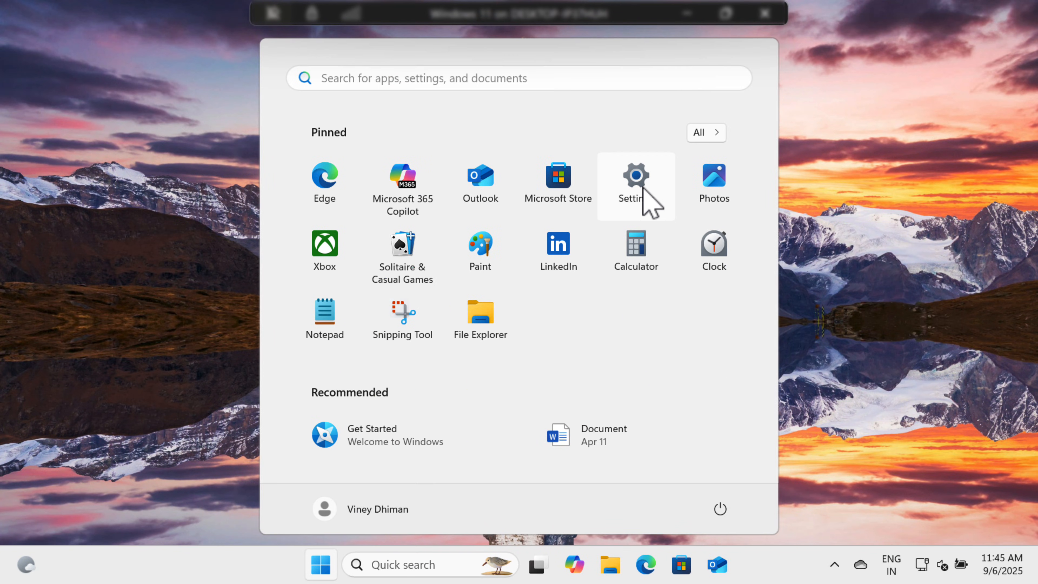
pyautogui.click(634, 175)
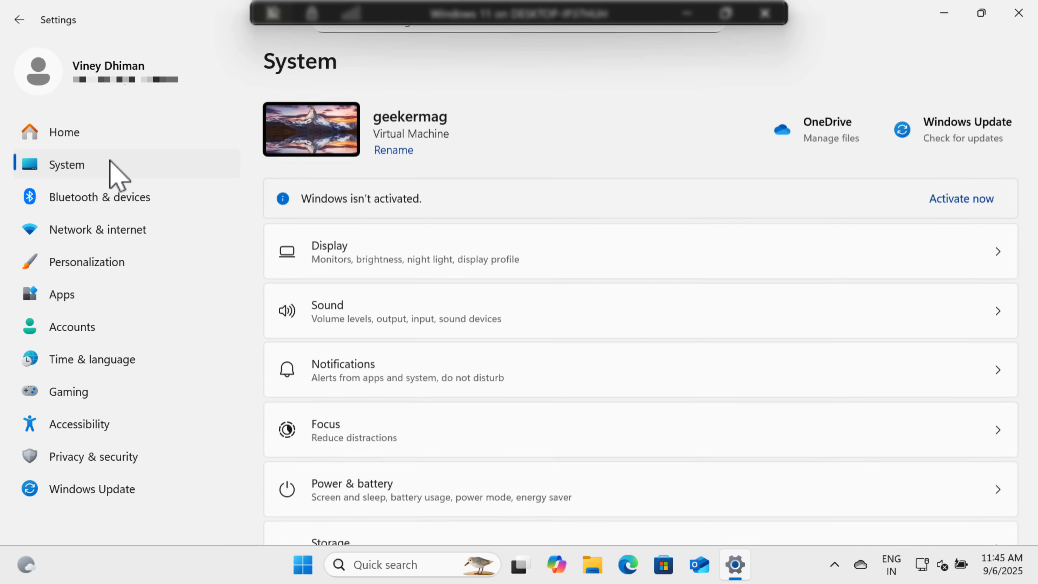
pyautogui.scroll(-3)
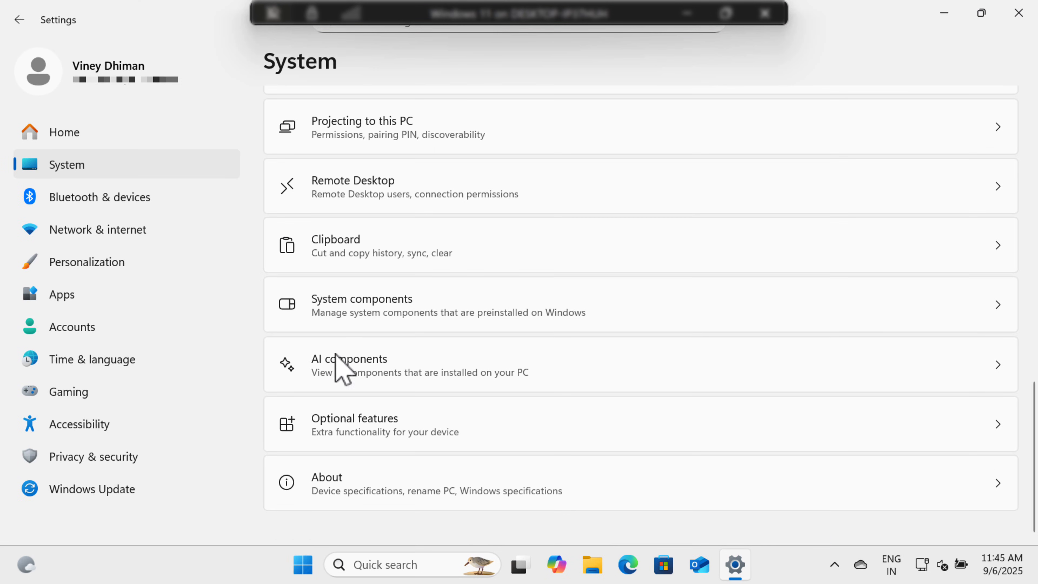
pyautogui.click(435, 483)
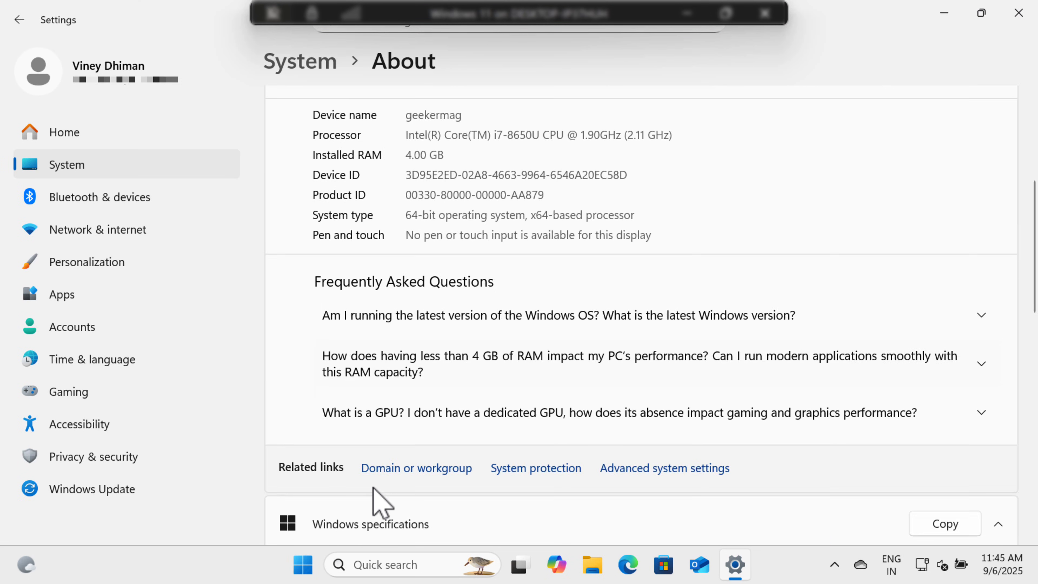
pyautogui.scroll(-3)
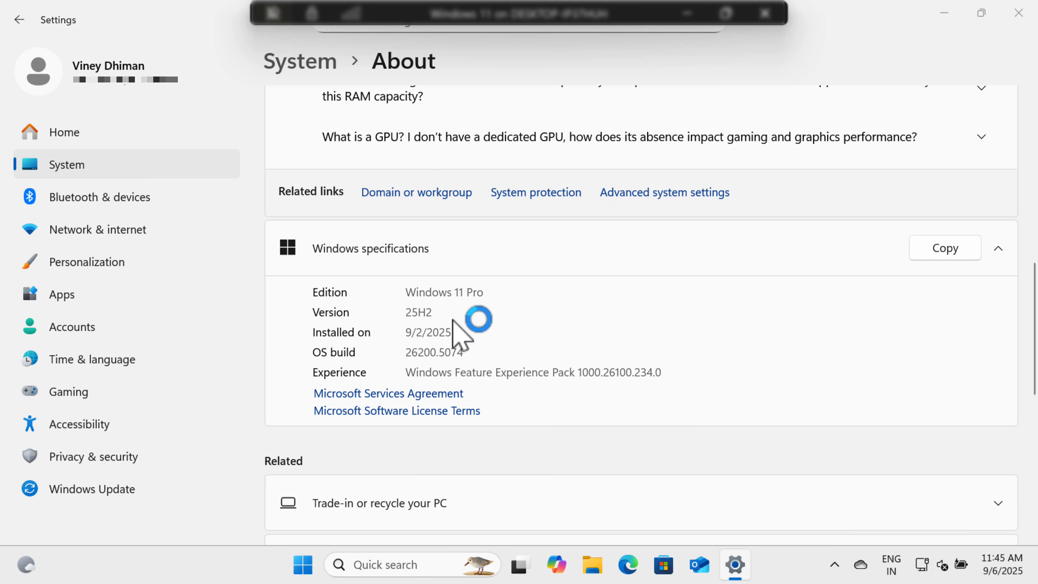
pyautogui.moveTo(410, 334)
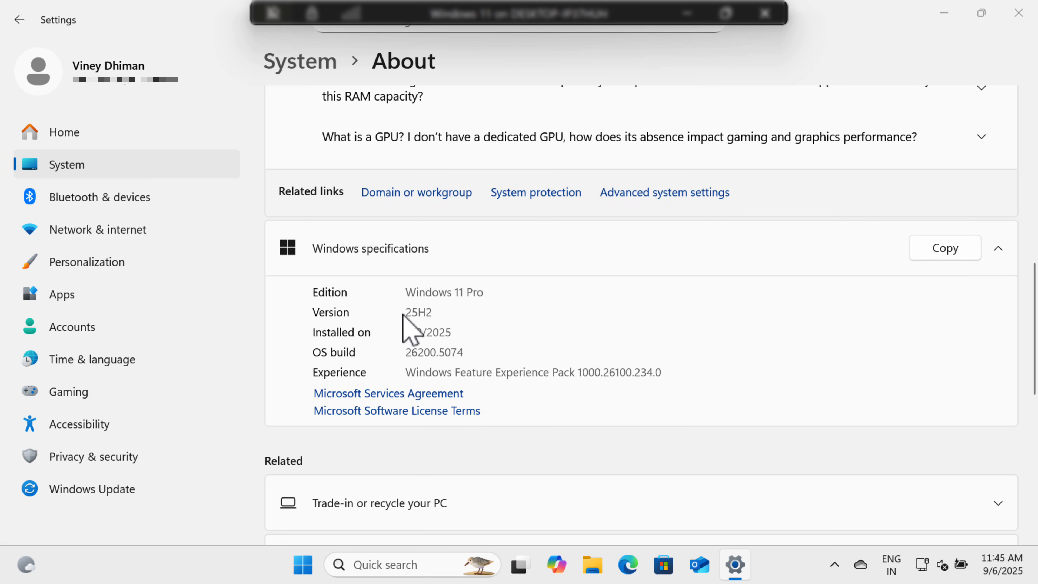
pyautogui.moveTo(440, 321)
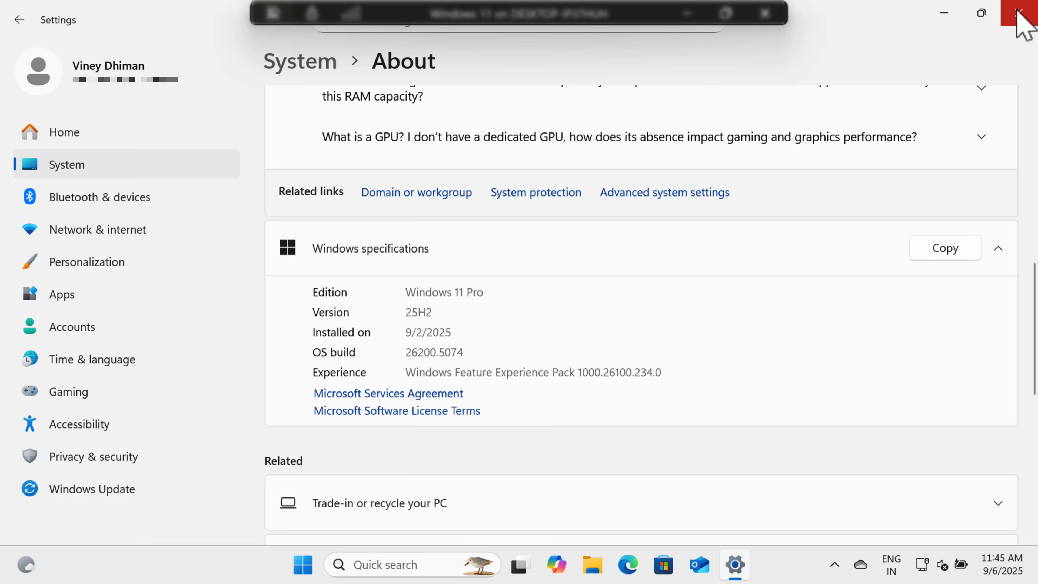
pyautogui.click(1030, 12)
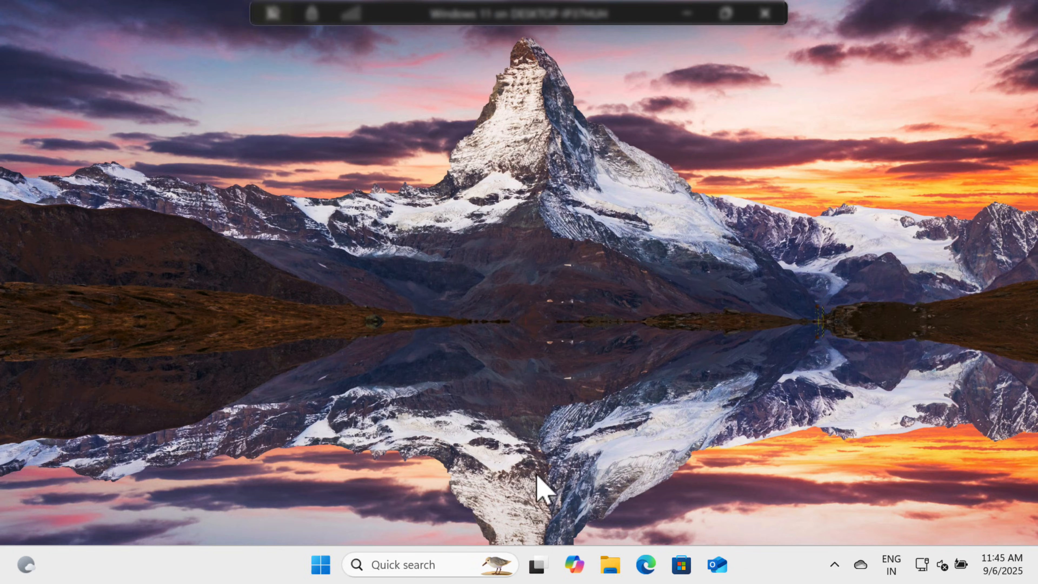
pyautogui.moveTo(358, 522)
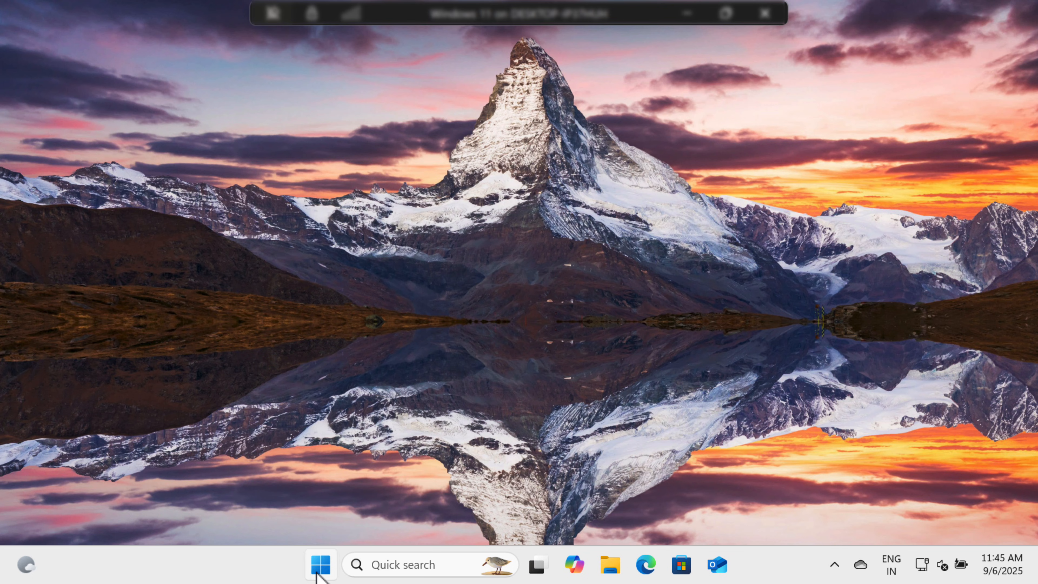
# Turn on 'Unenroll this device when the next version of Windows releases' in the Insider Program page
pyautogui.click(319, 564)
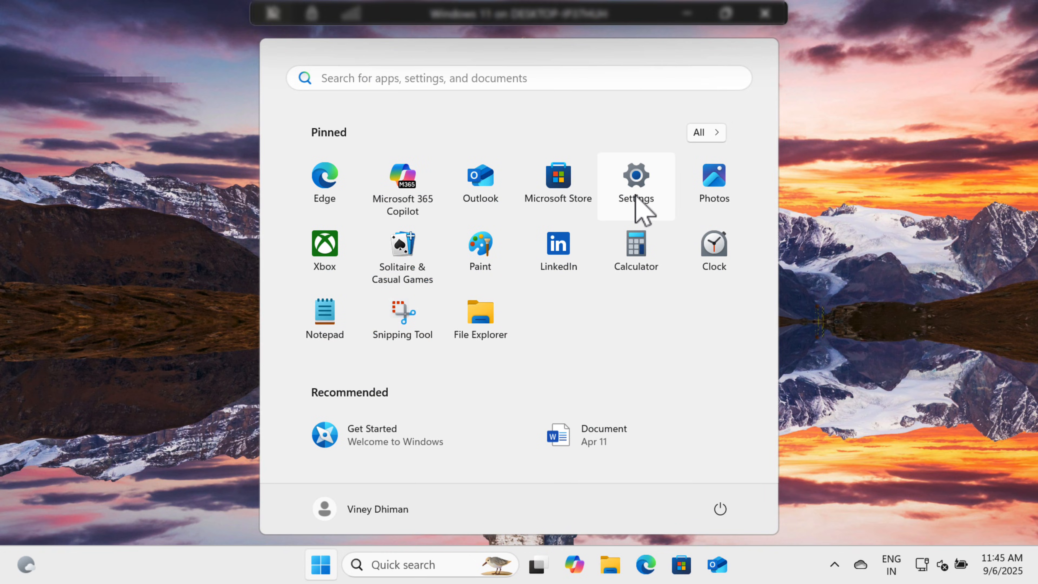
pyautogui.click(634, 176)
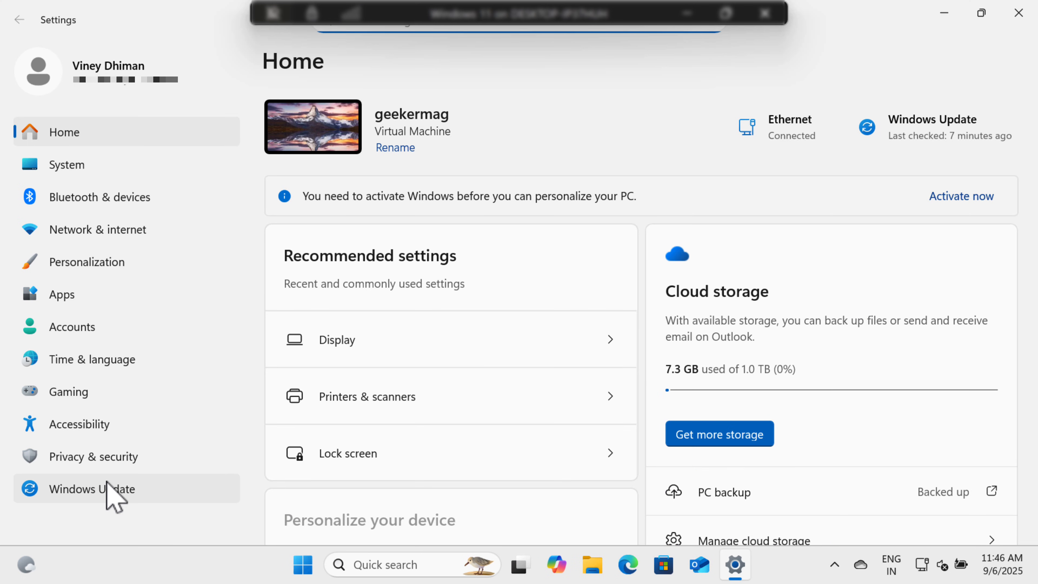
pyautogui.click(93, 489)
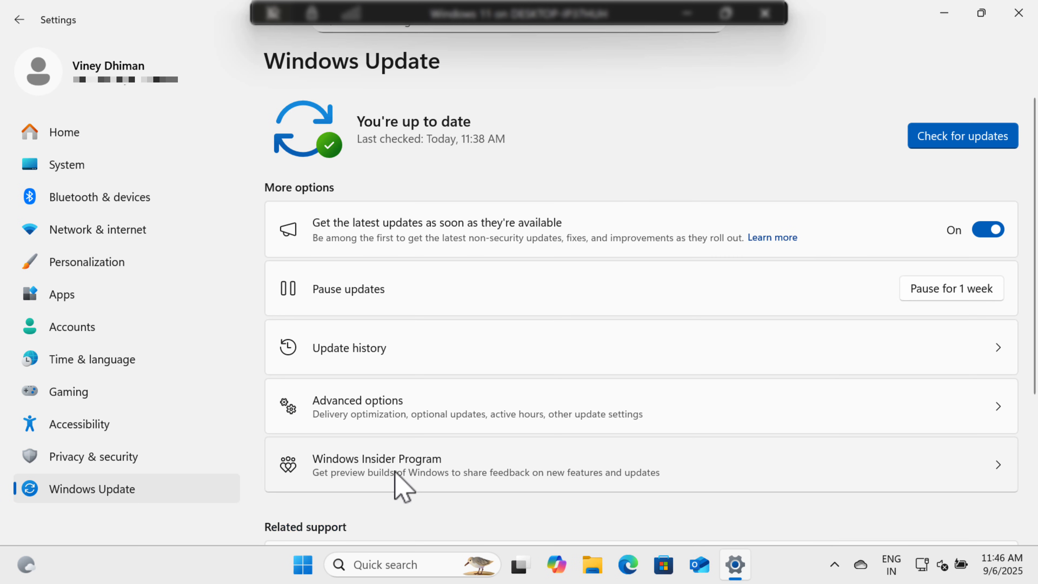
pyautogui.click(376, 465)
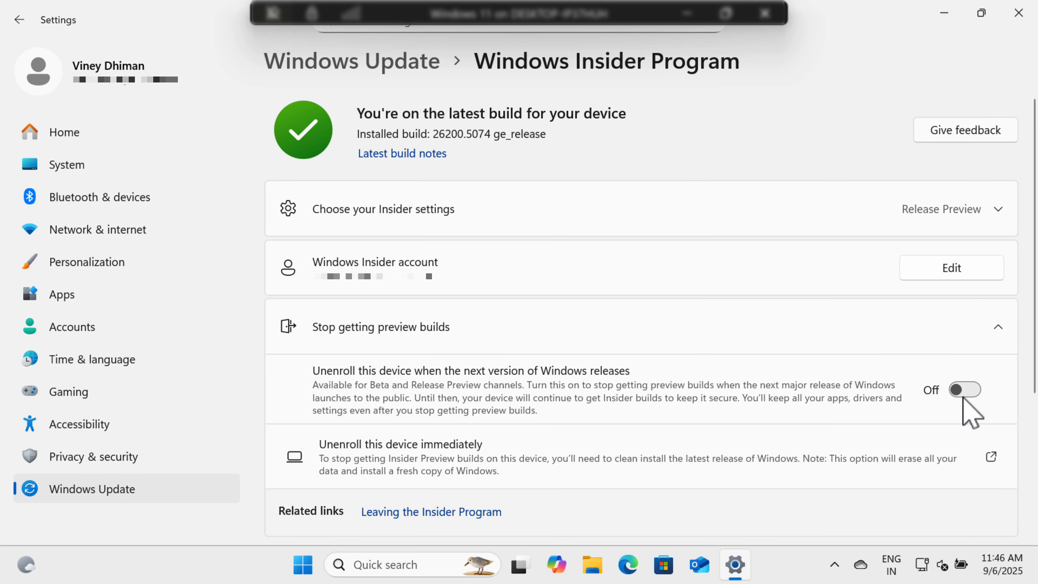
pyautogui.click(965, 389)
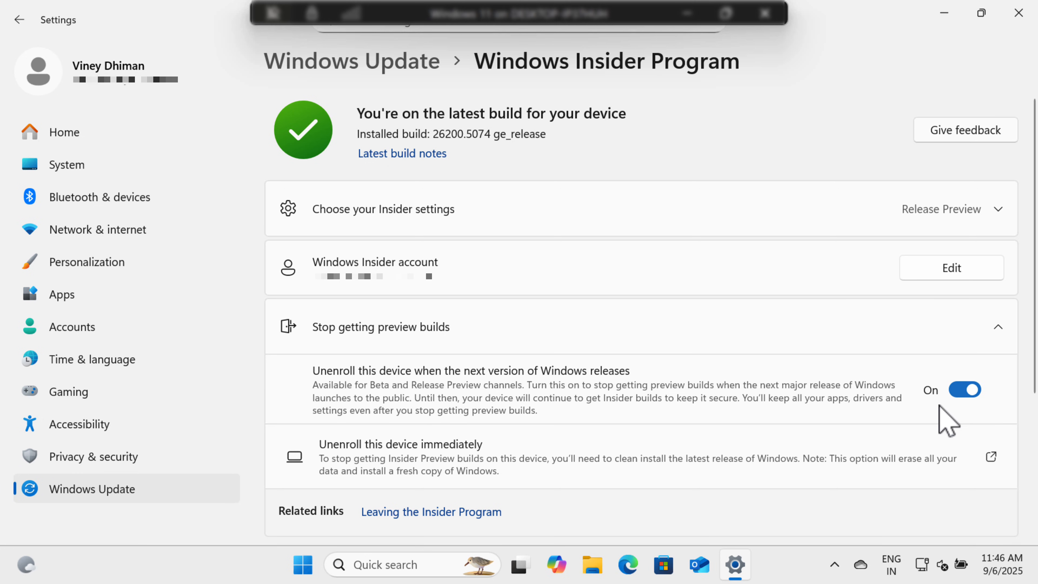